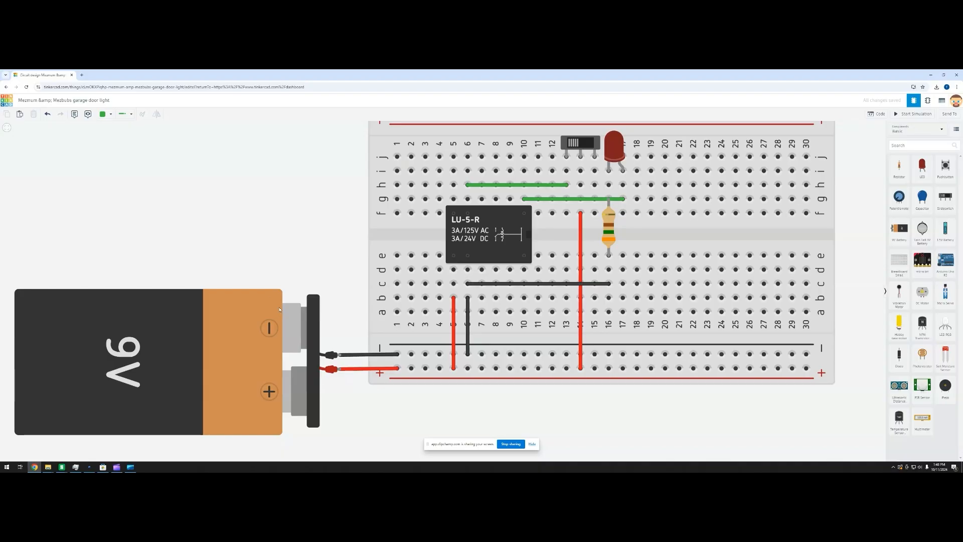
- Start the simulation and flip the slide switch so the red LED turns on
{"action": "left_click", "coordinate": [148, 363]}
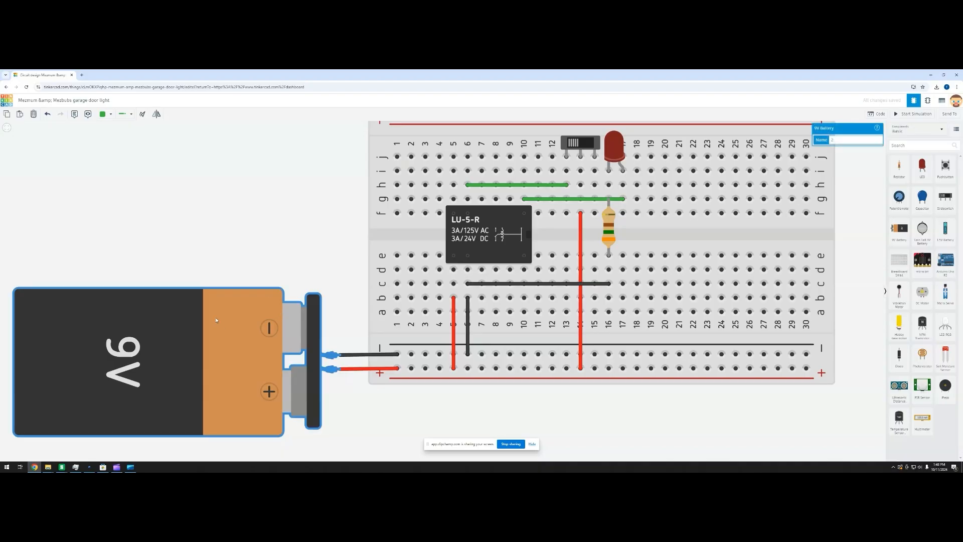
{"action": "mouse_move", "coordinate": [174, 408]}
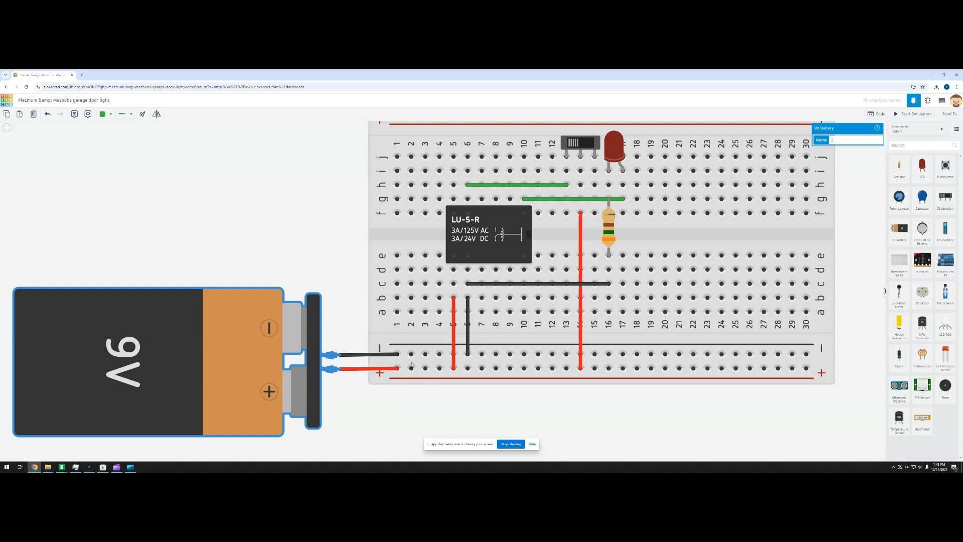
{"action": "mouse_move", "coordinate": [563, 240]}
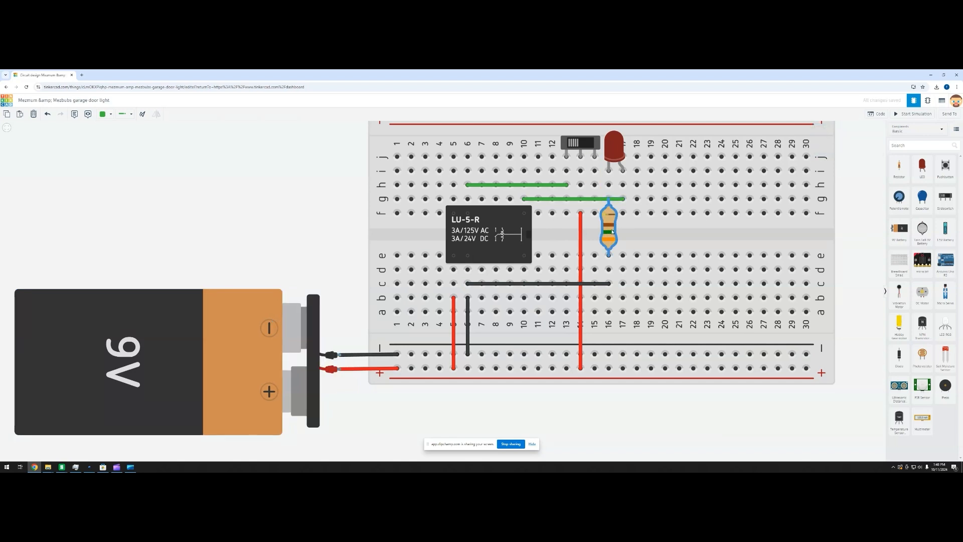
{"action": "left_click", "coordinate": [917, 114]}
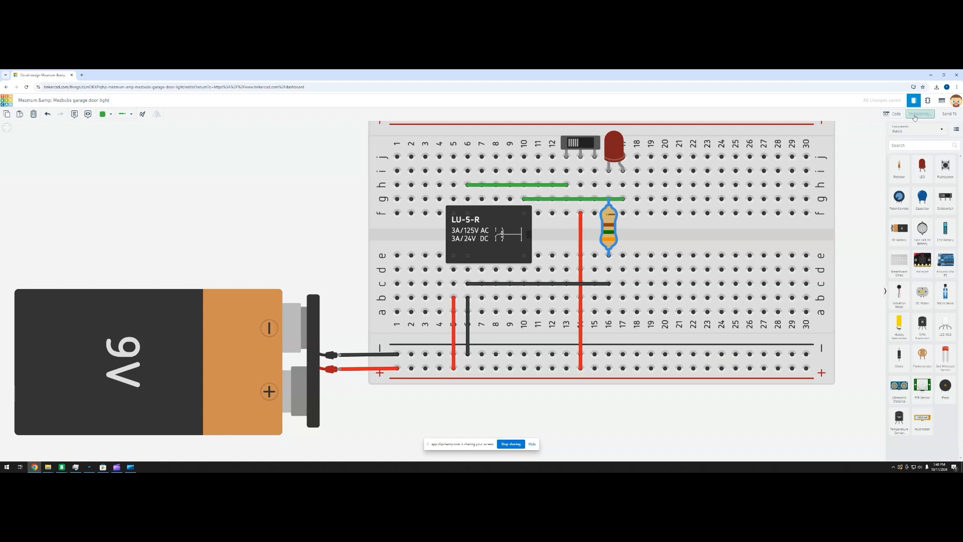
{"action": "left_click", "coordinate": [915, 114]}
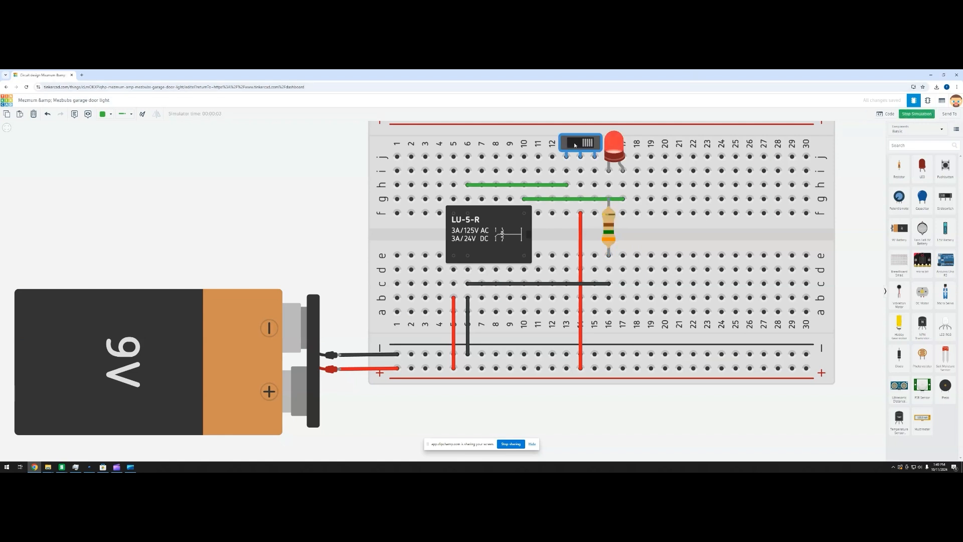
{"action": "left_click", "coordinate": [580, 142]}
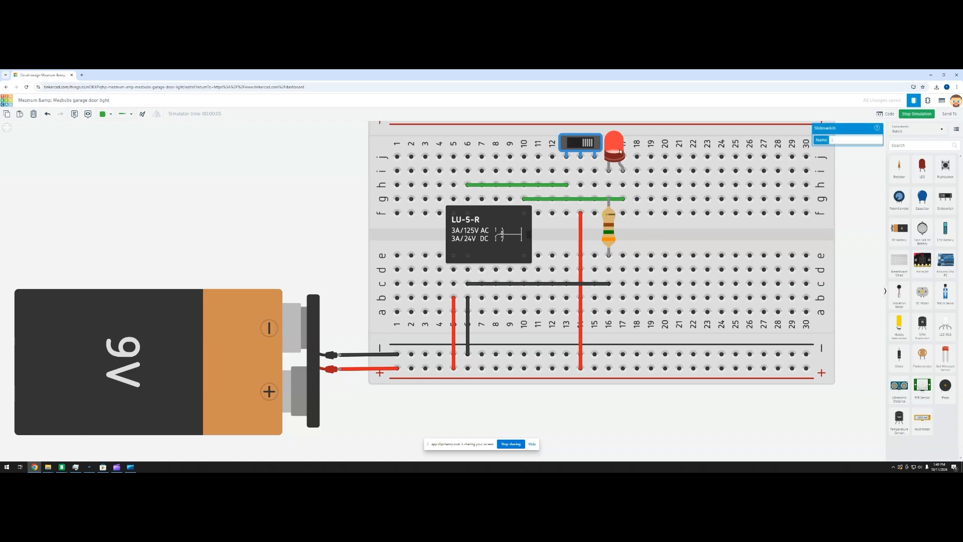